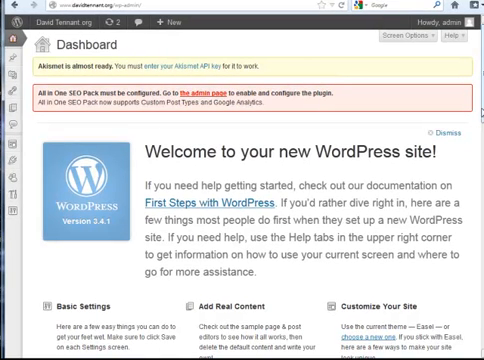
Scroll down the Dashboard before heading to Settings > General
{"action": "scroll", "scroll_direction": "down", "scroll_amount": 3}
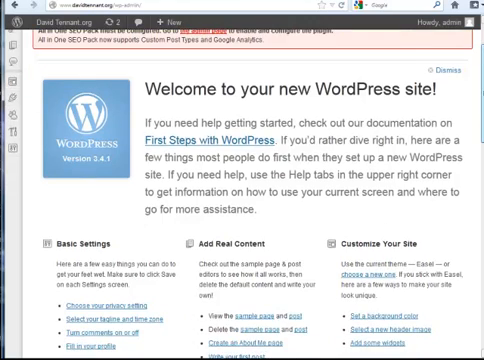
{"action": "scroll", "scroll_direction": "down", "scroll_amount": 3}
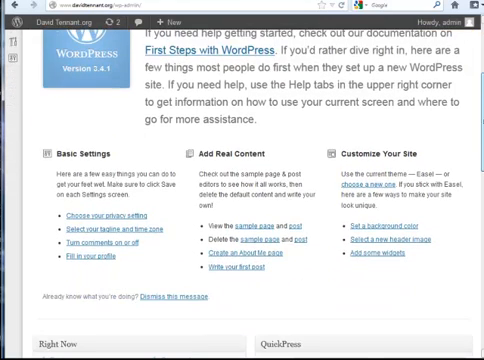
{"action": "scroll", "scroll_direction": "down", "scroll_amount": 3}
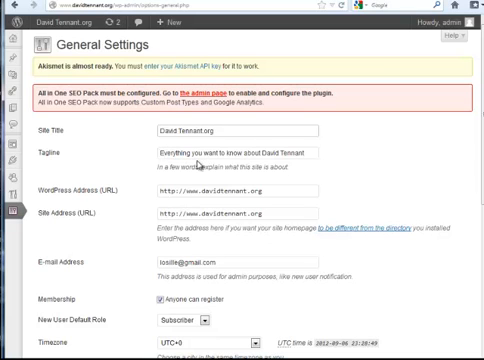
{"action": "left_click", "coordinate": [230, 152]}
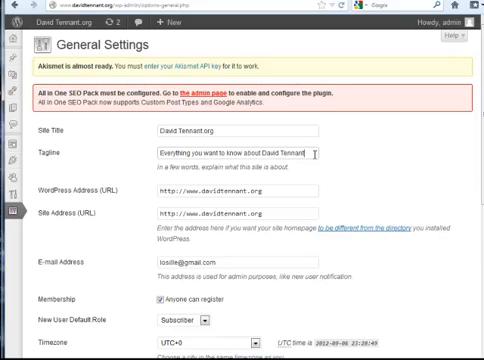
{"action": "mouse_move", "coordinate": [284, 192]}
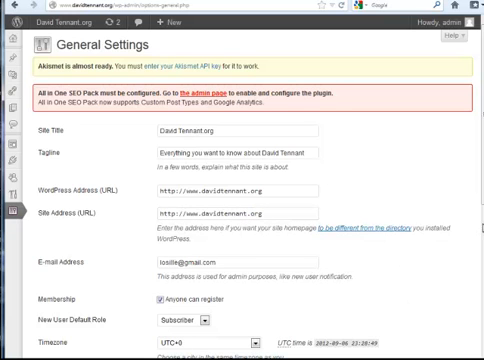
{"action": "scroll", "scroll_direction": "down", "scroll_amount": 3}
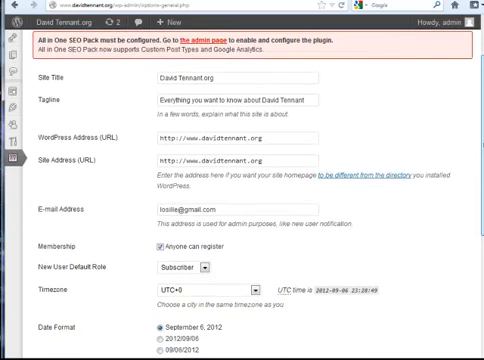
{"action": "scroll", "scroll_direction": "down", "scroll_amount": 3}
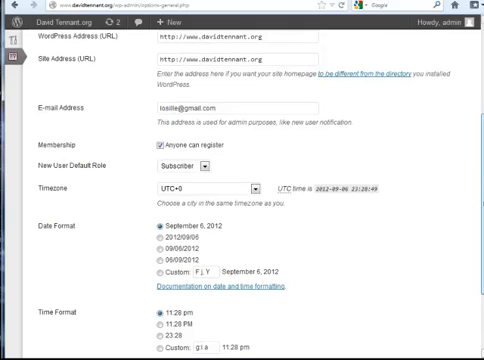
{"action": "scroll", "scroll_direction": "down", "scroll_amount": 3}
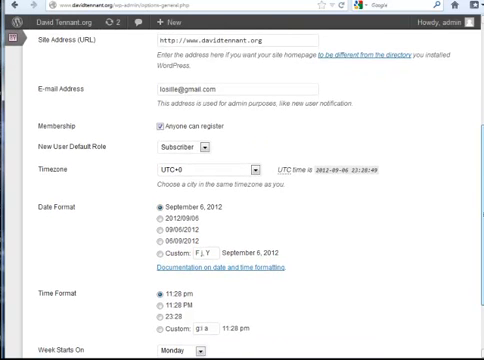
{"action": "scroll", "scroll_direction": "down", "scroll_amount": 3}
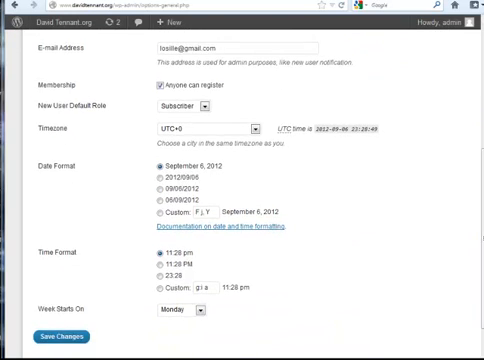
{"action": "mouse_move", "coordinate": [452, 280]}
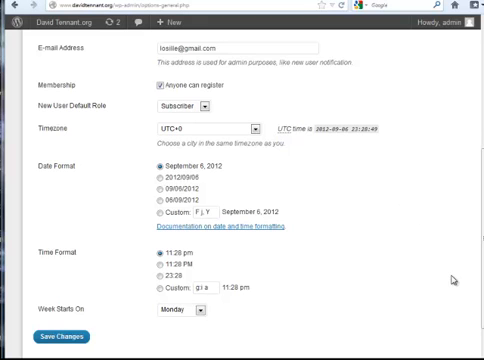
{"action": "mouse_move", "coordinate": [250, 88]}
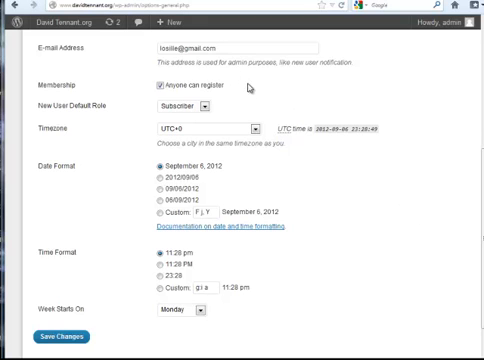
{"action": "mouse_move", "coordinate": [396, 264]}
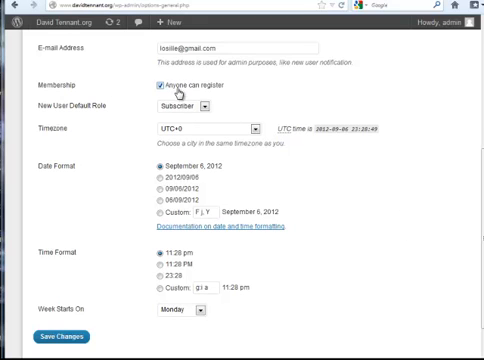
{"action": "mouse_move", "coordinate": [232, 110]}
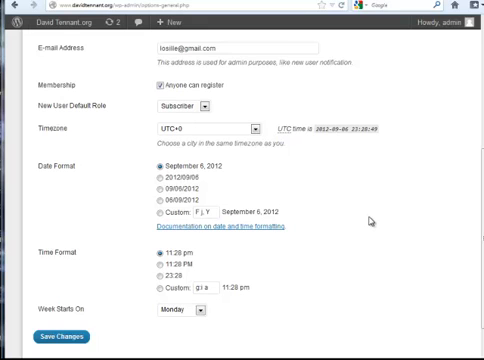
{"action": "mouse_move", "coordinate": [368, 216]}
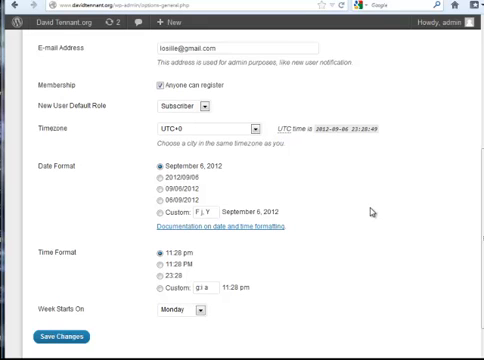
{"action": "mouse_move", "coordinate": [368, 206]}
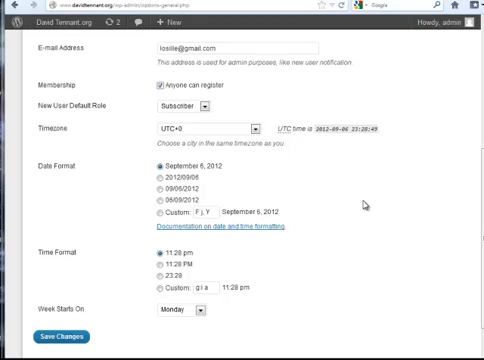
{"action": "mouse_move", "coordinate": [102, 114]}
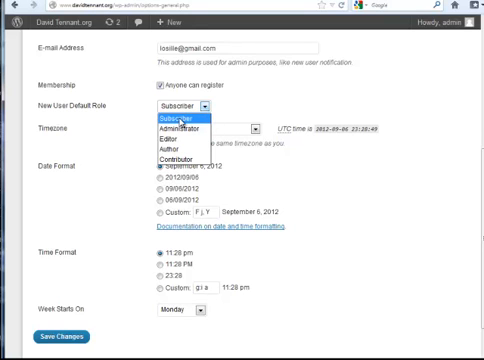
{"action": "mouse_move", "coordinate": [184, 128]}
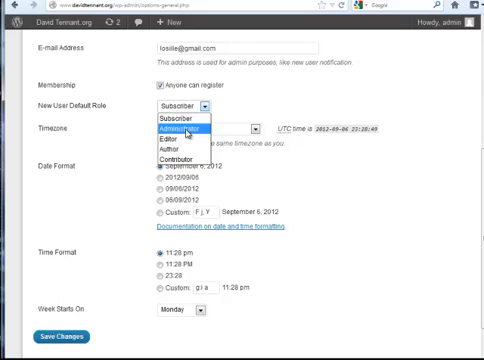
{"action": "mouse_move", "coordinate": [176, 136]}
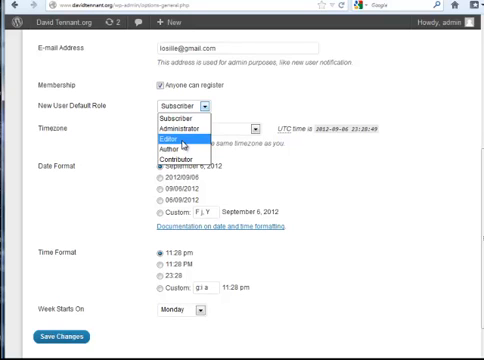
{"action": "mouse_move", "coordinate": [168, 148]}
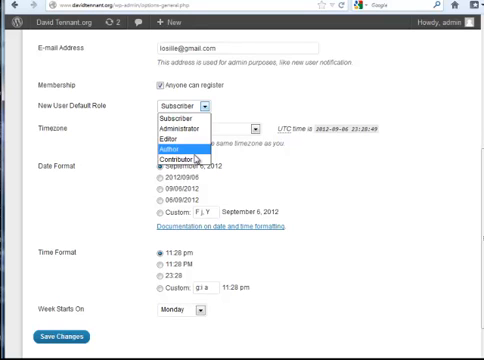
Choose Author as the New User Default Role instead of Subscriber
{"action": "left_click", "coordinate": [178, 148]}
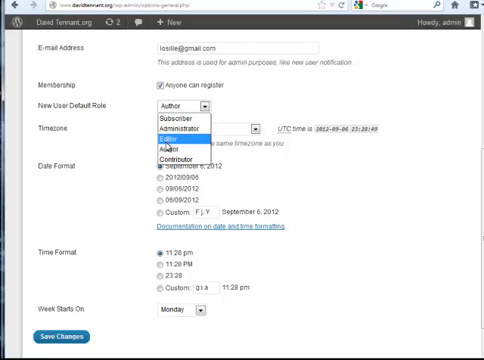
{"action": "mouse_move", "coordinate": [178, 160]}
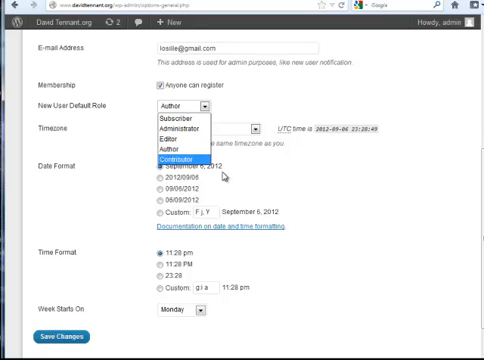
{"action": "mouse_move", "coordinate": [176, 144]}
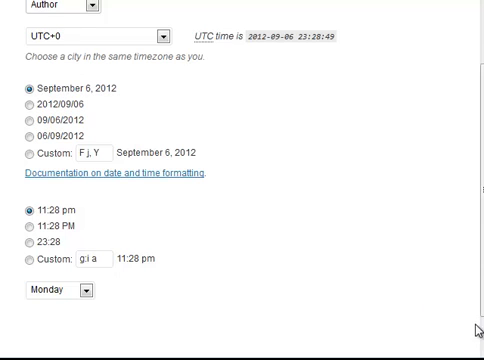
Scroll to the bottom of General Settings toward Save Changes
{"action": "scroll", "scroll_direction": "down", "scroll_amount": 3}
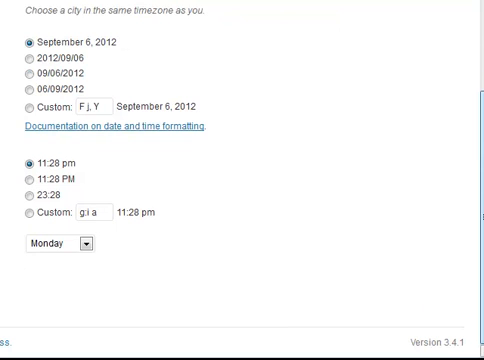
{"action": "mouse_move", "coordinate": [332, 132]}
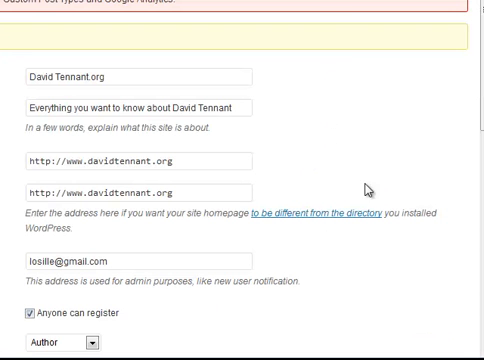
{"action": "mouse_move", "coordinate": [274, 68]}
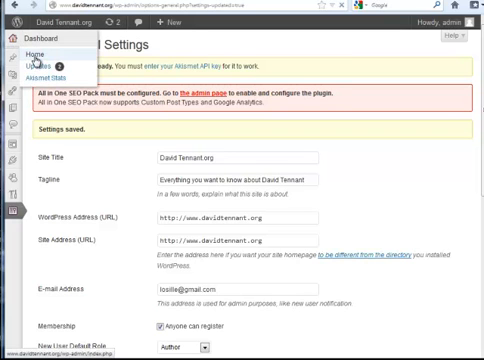
Return to the Dashboard and scroll through it before opening the Pages list
{"action": "left_click", "coordinate": [36, 44]}
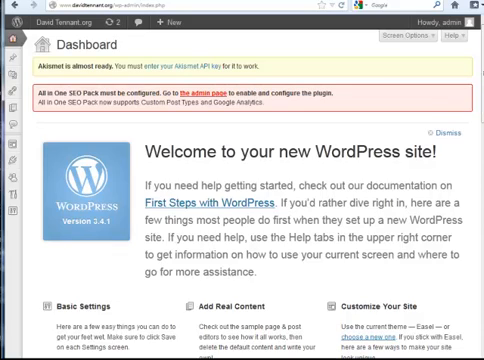
{"action": "scroll", "scroll_direction": "down", "scroll_amount": 3}
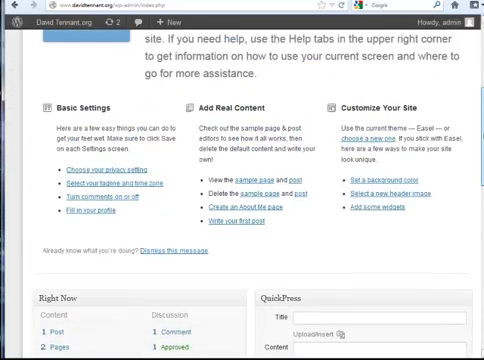
{"action": "scroll", "scroll_direction": "down", "scroll_amount": 3}
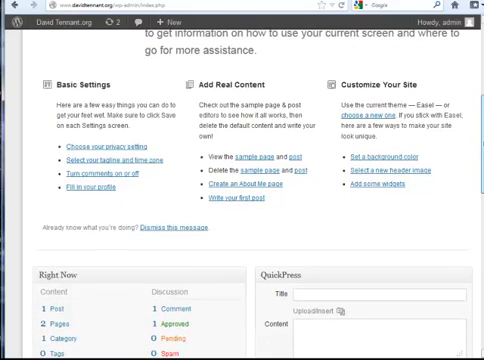
{"action": "scroll", "scroll_direction": "up", "scroll_amount": 3}
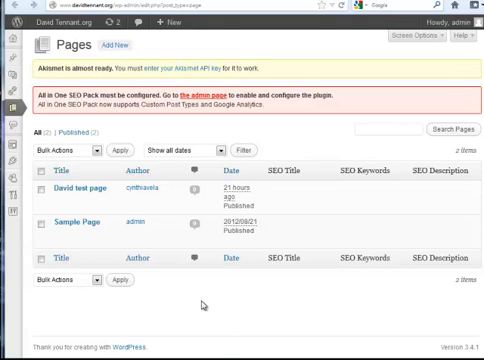
{"action": "mouse_move", "coordinate": [68, 192]}
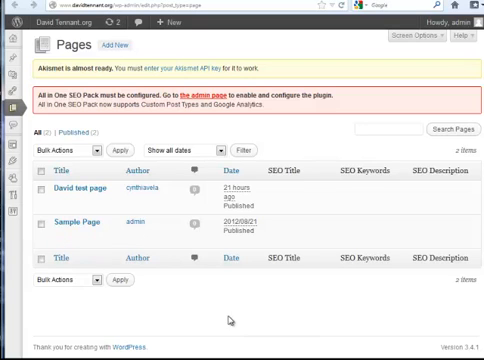
{"action": "mouse_move", "coordinate": [146, 132]}
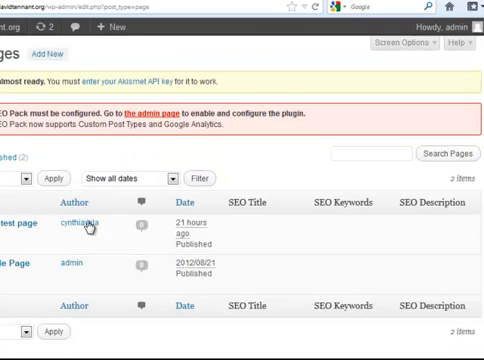
{"action": "mouse_move", "coordinate": [294, 56]}
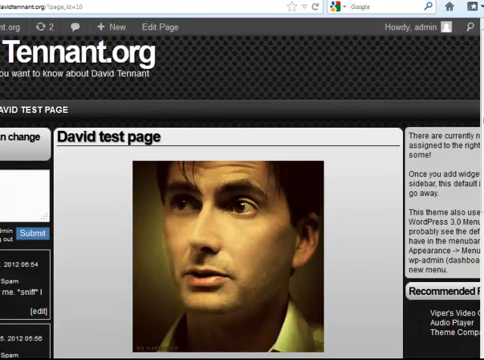
{"action": "mouse_move", "coordinate": [258, 128]}
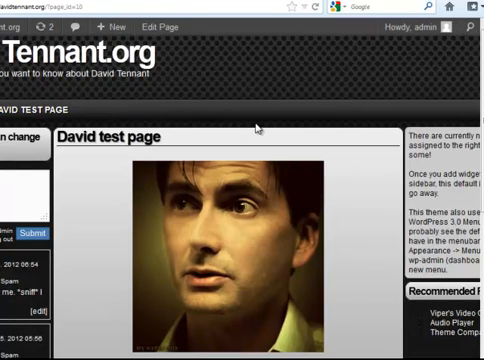
{"action": "mouse_move", "coordinate": [88, 116]}
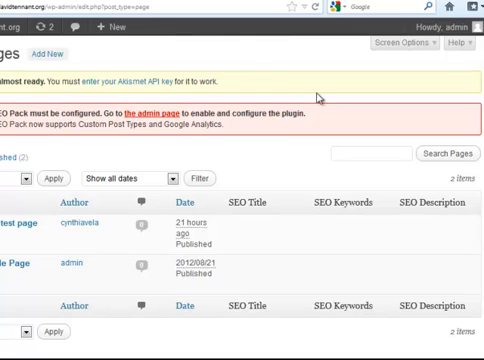
{"action": "mouse_move", "coordinate": [356, 198]}
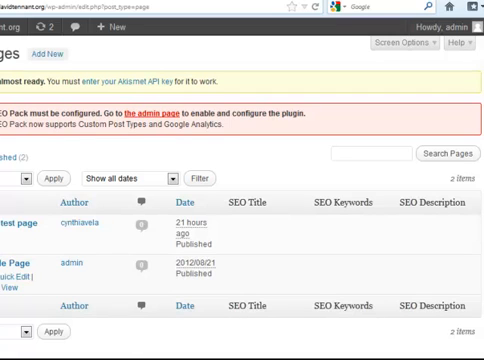
Open Sample Page for editing and start its content with "I don't"
{"action": "left_click", "coordinate": [16, 264]}
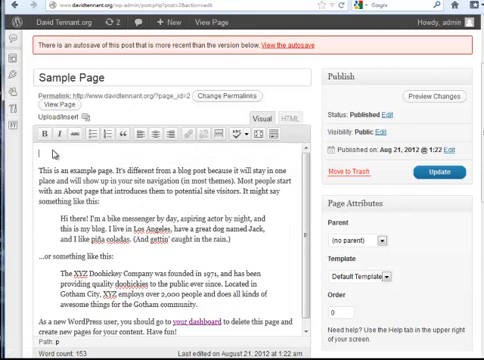
{"action": "type", "text": "I don't like this page"}
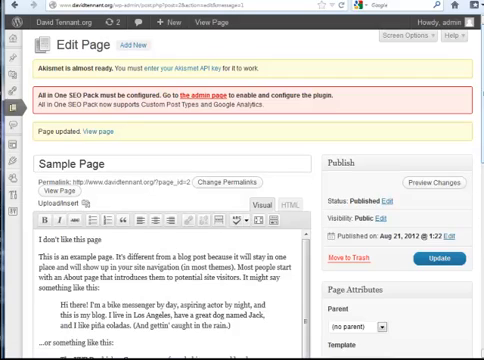
{"action": "scroll", "scroll_direction": "down", "scroll_amount": 3}
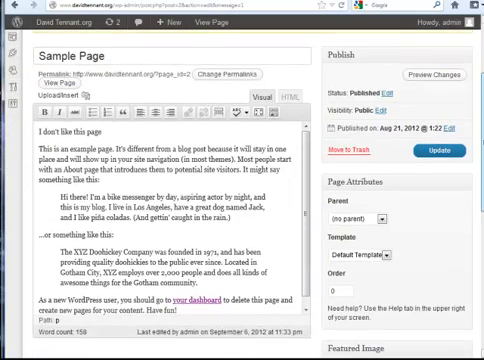
{"action": "scroll", "scroll_direction": "down", "scroll_amount": 3}
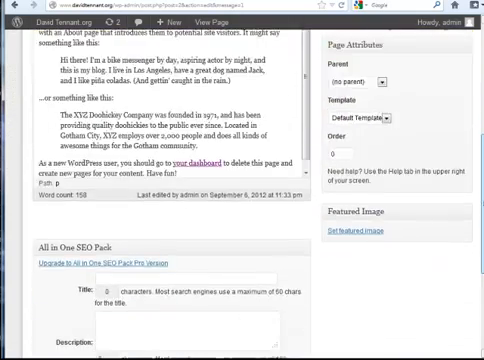
{"action": "scroll", "scroll_direction": "down", "scroll_amount": 3}
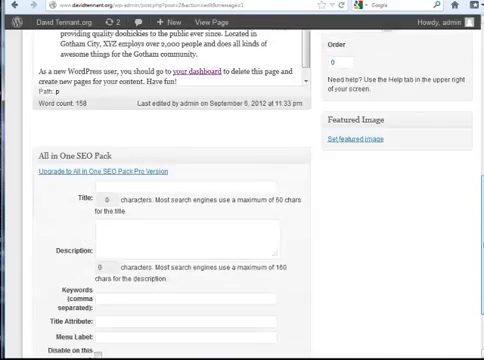
{"action": "scroll", "scroll_direction": "up", "scroll_amount": 3}
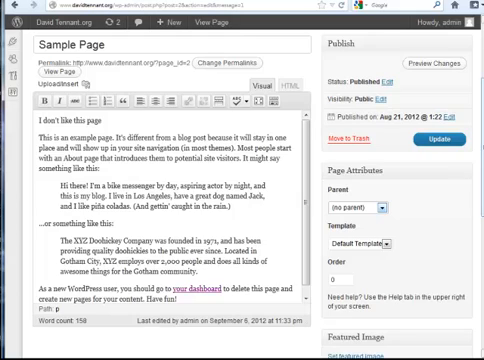
Scroll through the editor and its All in One SEO Pack fields before returning to the Dashboard
{"action": "scroll", "scroll_direction": "down", "scroll_amount": 3}
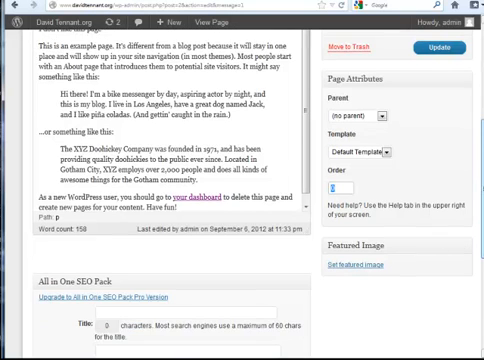
{"action": "scroll", "scroll_direction": "down", "scroll_amount": 3}
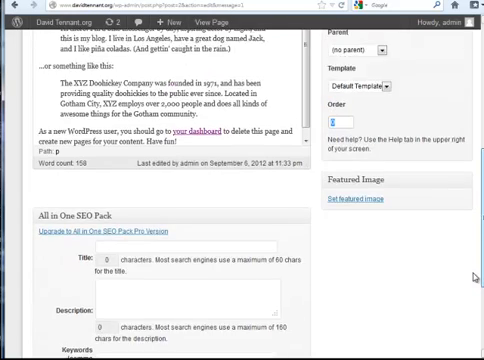
{"action": "scroll", "scroll_direction": "down", "scroll_amount": 3}
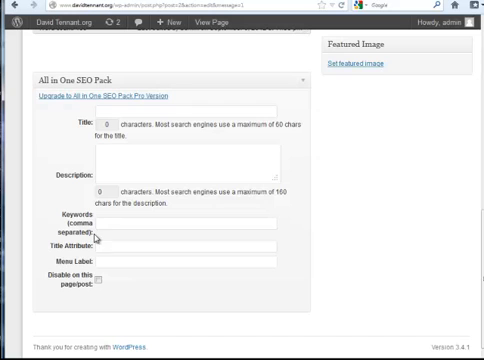
{"action": "mouse_move", "coordinate": [140, 300]}
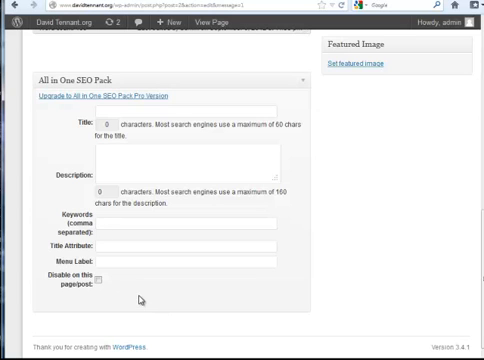
{"action": "scroll", "scroll_direction": "up", "scroll_amount": 3}
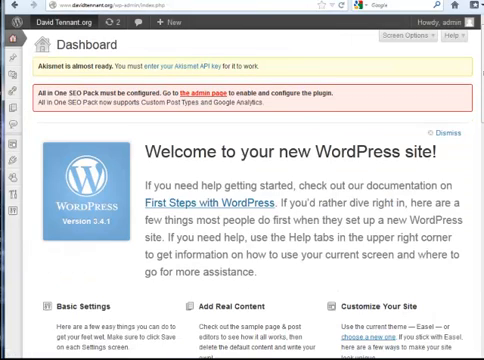
Start a new post via the Dashboard's "Write your first blog post" link
{"action": "scroll", "scroll_direction": "down", "scroll_amount": 3}
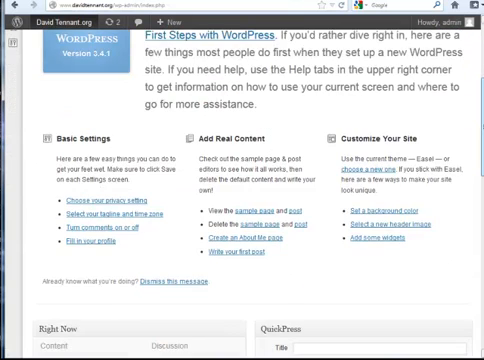
{"action": "scroll", "scroll_direction": "down", "scroll_amount": 3}
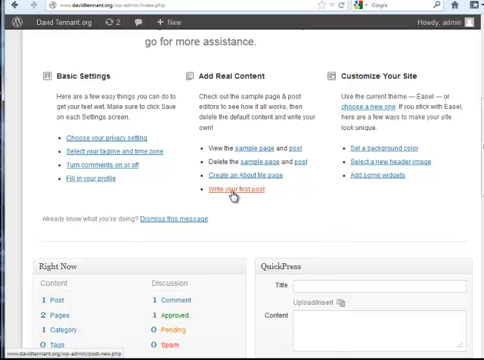
{"action": "left_click", "coordinate": [230, 188]}
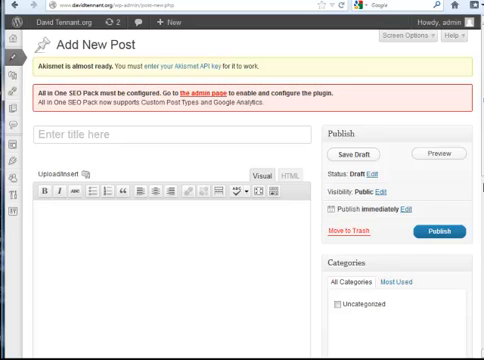
Title the new post "David Tennant Is My Hero"
{"action": "scroll", "scroll_direction": "down", "scroll_amount": 3}
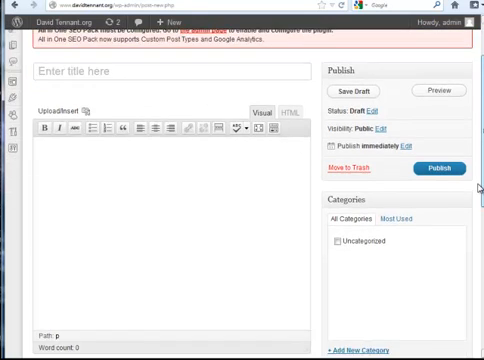
{"action": "scroll", "scroll_direction": "down", "scroll_amount": 3}
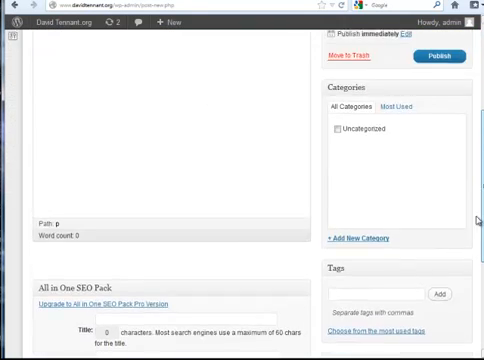
{"action": "scroll", "scroll_direction": "up", "scroll_amount": 3}
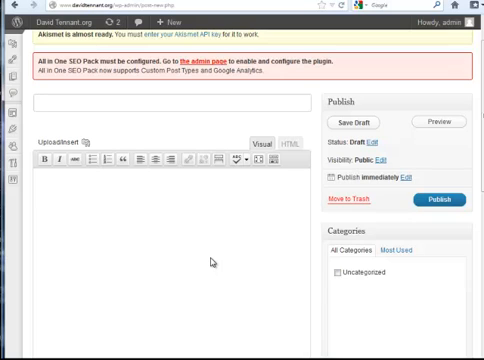
{"action": "type", "text": "David"}
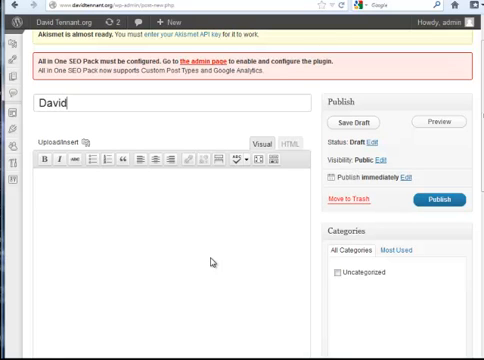
{"action": "type", "text": "Tennant"}
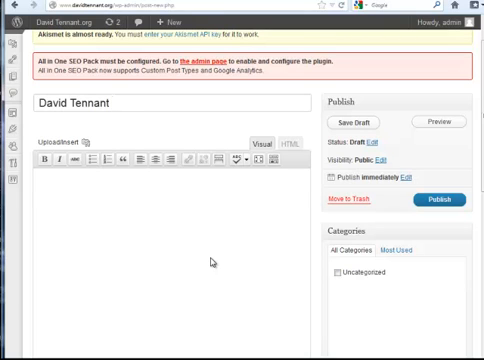
{"action": "left_click", "coordinate": [120, 104]}
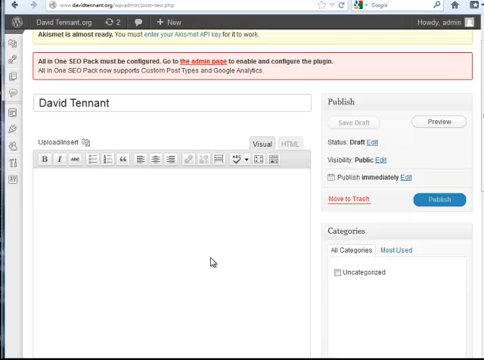
{"action": "type", "text": "Is"}
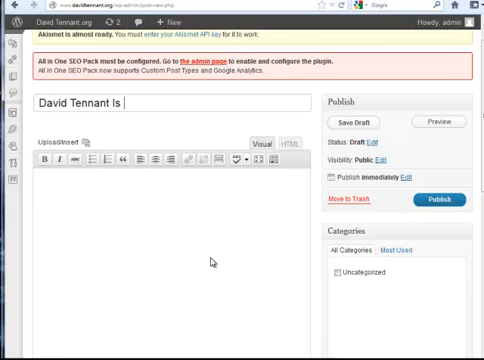
{"action": "type", "text": "My Her"}
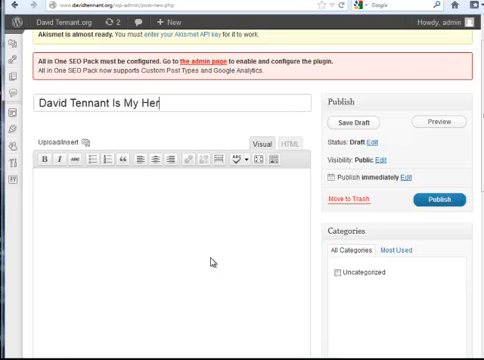
{"action": "type", "text": "o"}
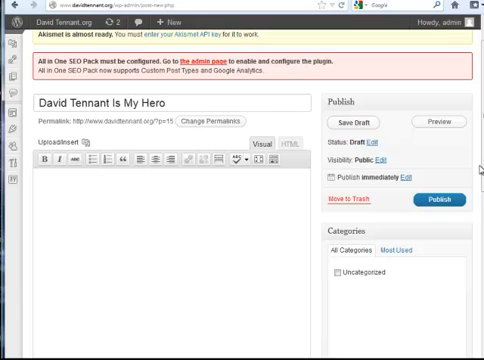
Write "Something" as the post's body text
{"action": "scroll", "scroll_direction": "down", "scroll_amount": 3}
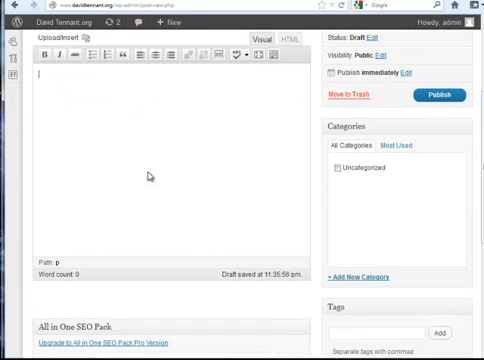
{"action": "type", "text": "Somethin"}
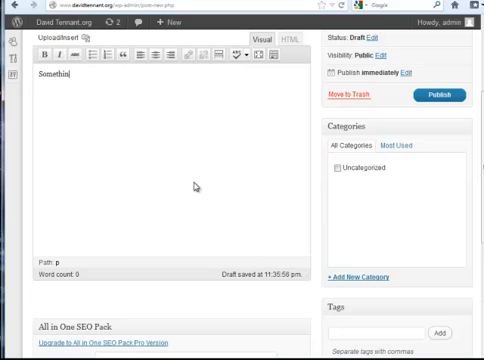
{"action": "type", "text": "Something"}
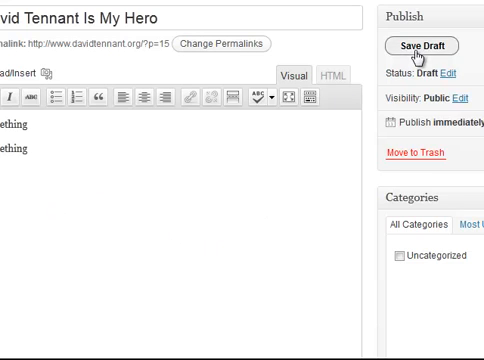
Save the post as a draft and preview it on the site
{"action": "left_click", "coordinate": [424, 44]}
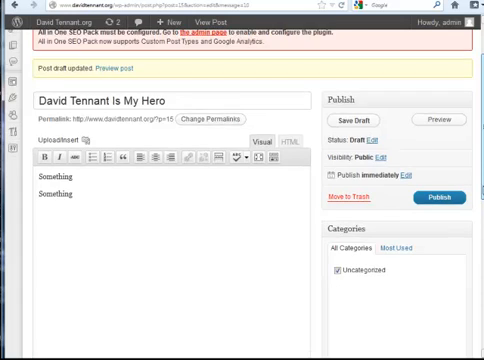
{"action": "scroll", "scroll_direction": "down", "scroll_amount": 3}
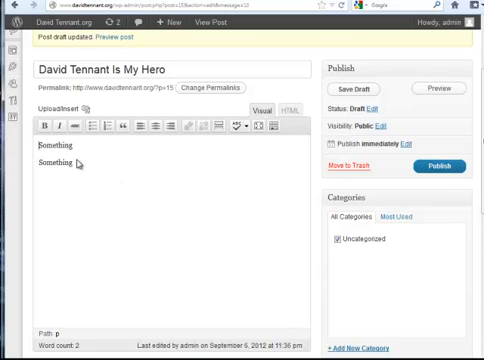
{"action": "mouse_move", "coordinate": [148, 208]}
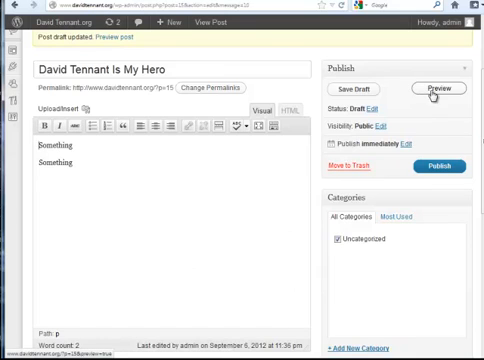
{"action": "left_click", "coordinate": [438, 88]}
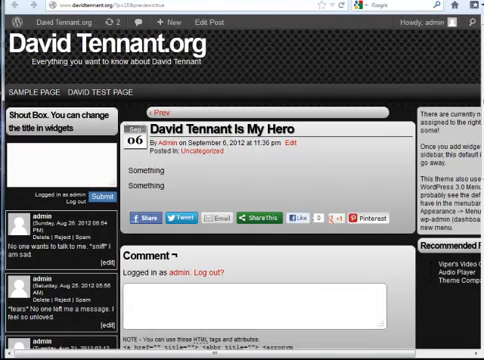
{"action": "mouse_move", "coordinate": [178, 192]}
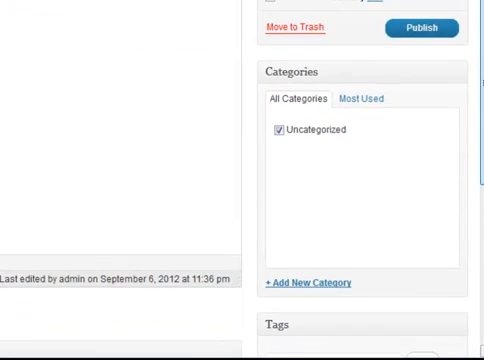
{"action": "scroll", "scroll_direction": "down", "scroll_amount": 3}
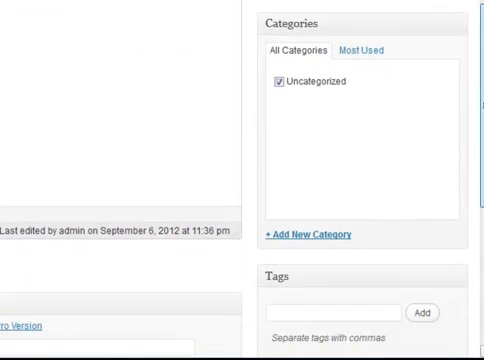
{"action": "scroll", "scroll_direction": "down", "scroll_amount": 3}
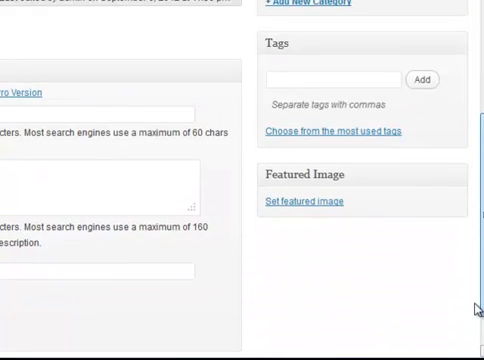
{"action": "scroll", "scroll_direction": "up", "scroll_amount": 3}
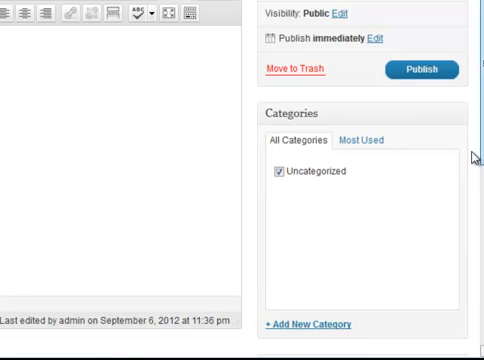
{"action": "scroll", "scroll_direction": "down", "scroll_amount": 3}
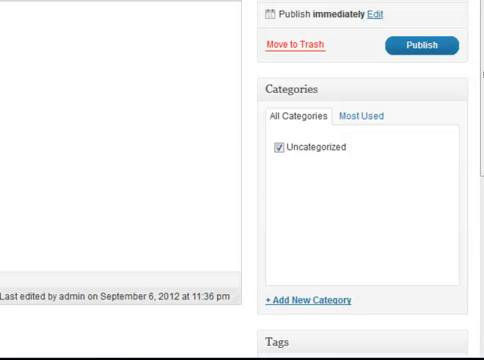
{"action": "mouse_move", "coordinate": [92, 100]}
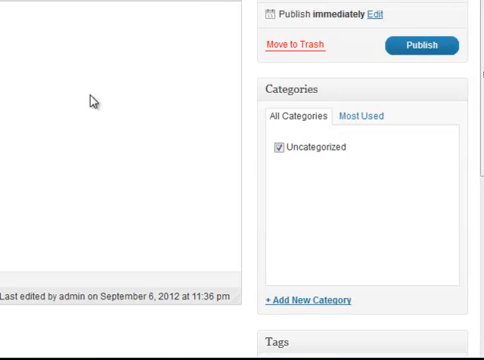
{"action": "scroll", "scroll_direction": "up", "scroll_amount": 3}
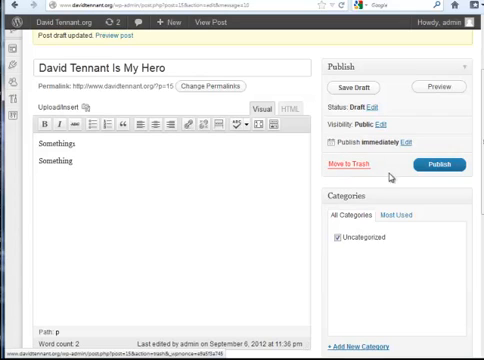
{"action": "mouse_move", "coordinate": [392, 178]}
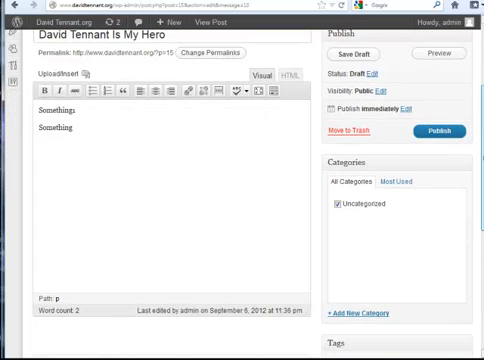
{"action": "scroll", "scroll_direction": "down", "scroll_amount": 3}
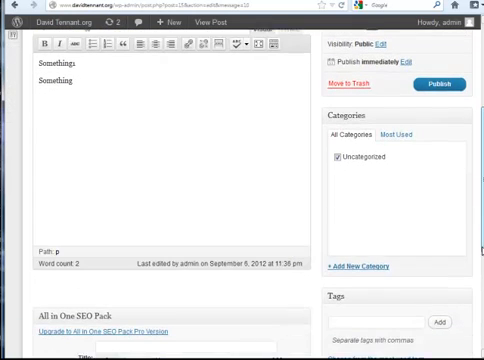
{"action": "scroll", "scroll_direction": "down", "scroll_amount": 3}
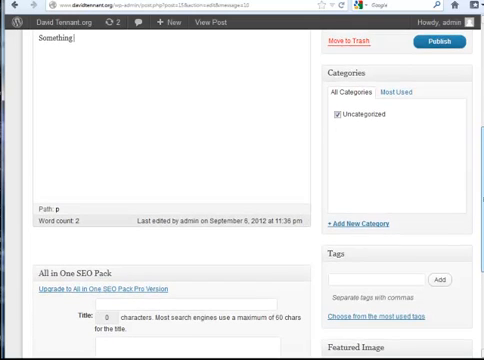
{"action": "scroll", "scroll_direction": "down", "scroll_amount": 3}
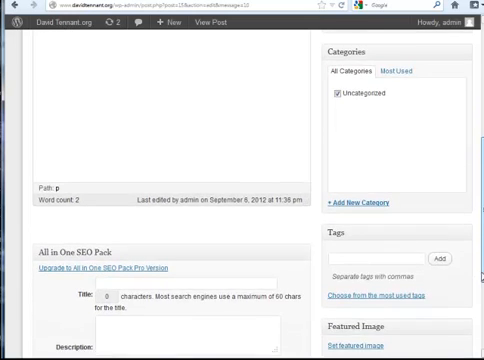
{"action": "scroll", "scroll_direction": "down", "scroll_amount": 3}
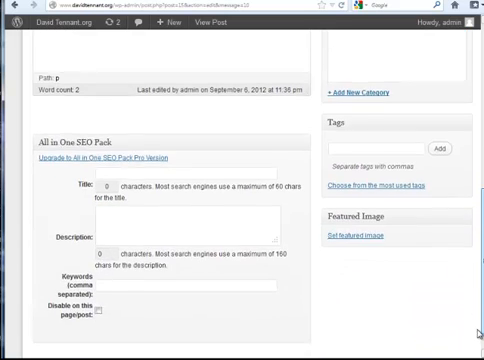
{"action": "scroll", "scroll_direction": "up", "scroll_amount": 3}
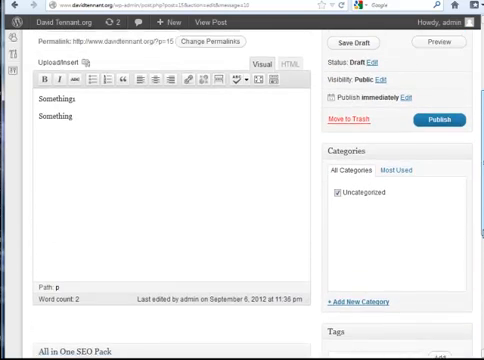
{"action": "type", "text": "David Tennant Is My Hero"}
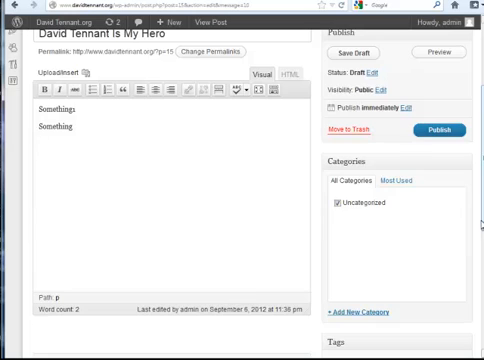
Add a new David Tennant Childhood category to the post
{"action": "scroll", "scroll_direction": "down", "scroll_amount": 3}
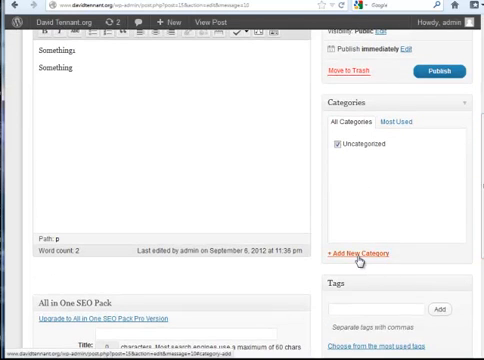
{"action": "left_click", "coordinate": [364, 252]}
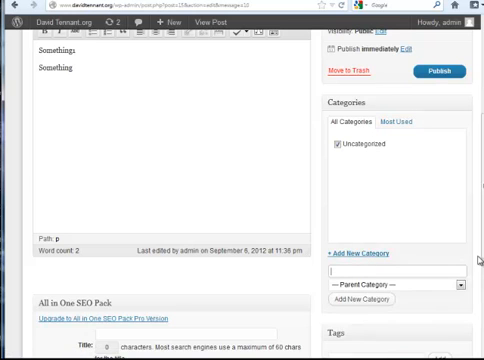
{"action": "scroll", "scroll_direction": "down", "scroll_amount": 3}
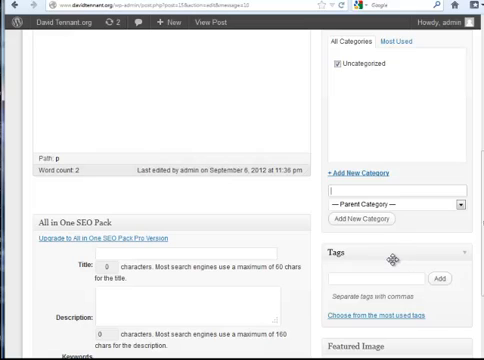
{"action": "type", "text": "David Tennants Childhood"}
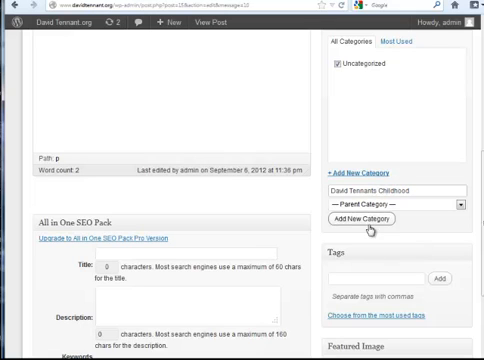
{"action": "left_click", "coordinate": [368, 218]}
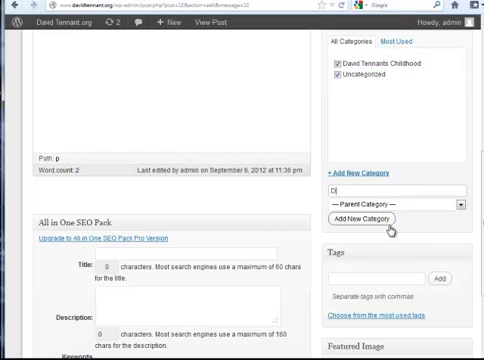
Add a David's Lastest Projects category
{"action": "type", "text": "David"}
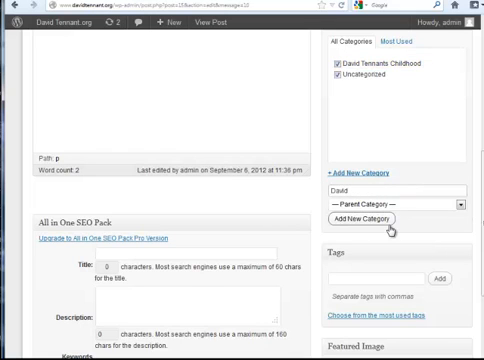
{"action": "type", "text": "'s"}
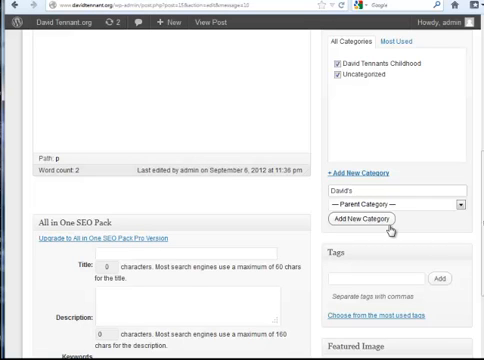
{"action": "type", "text": "Lastest"}
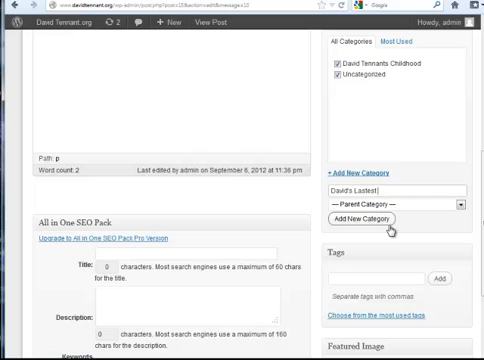
{"action": "type", "text": "Projects"}
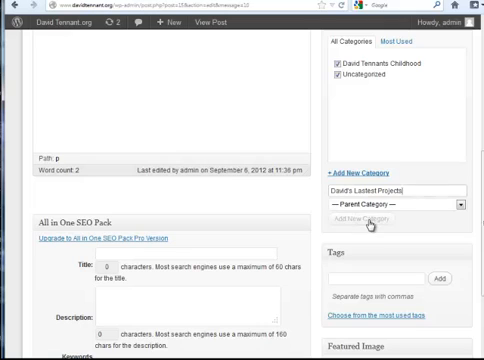
{"action": "left_click", "coordinate": [370, 218]}
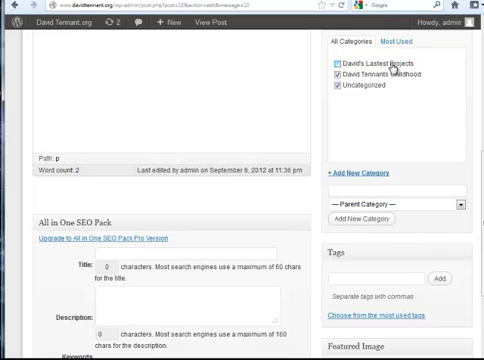
Create a Shakespeare subcategory with David's Lastest Projects as its parent
{"action": "left_click", "coordinate": [336, 72]}
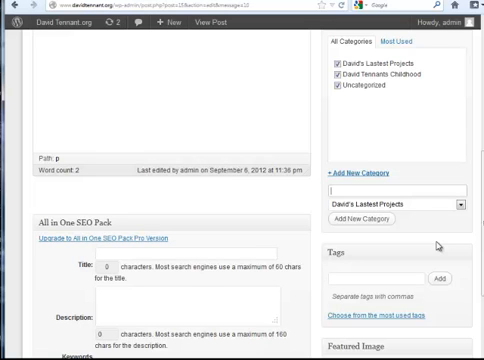
{"action": "type", "text": "Mo"}
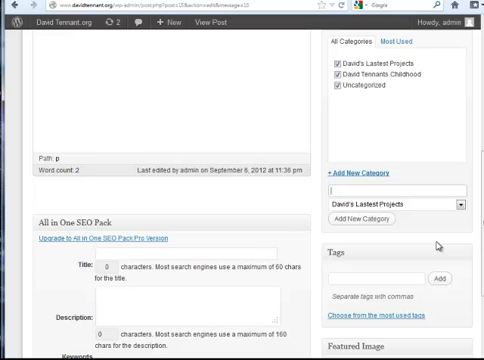
{"action": "type", "text": "Sheakespeare"}
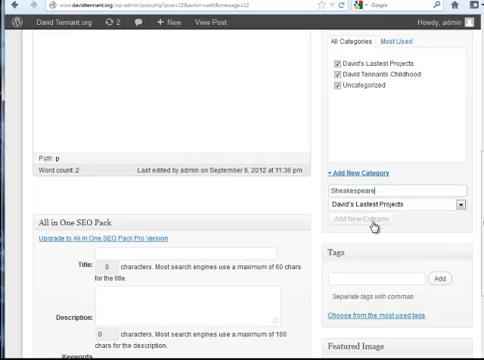
{"action": "left_click", "coordinate": [356, 218]}
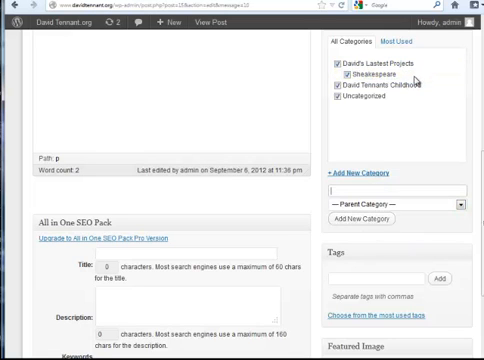
{"action": "mouse_move", "coordinate": [422, 236]}
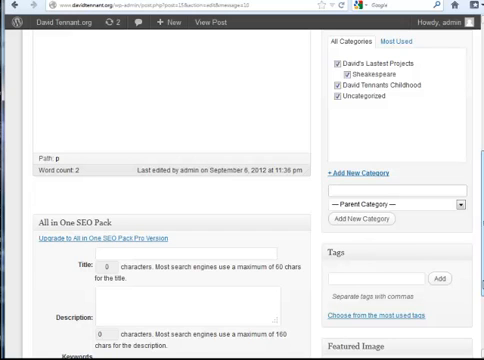
Tag the post with David Tennant, the name of the latest play and a latest-project tag, then add them
{"action": "scroll", "scroll_direction": "down", "scroll_amount": 3}
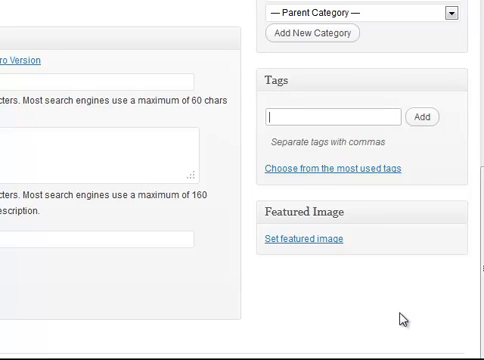
{"action": "type", "text": "David Te"}
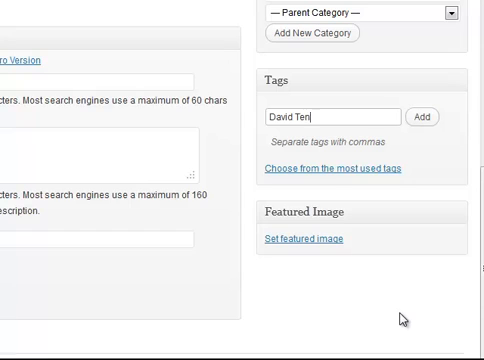
{"action": "type", "text": "nant"}
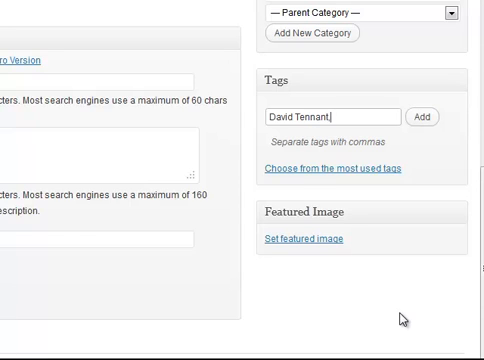
{"action": "type", "text": ",The nam"}
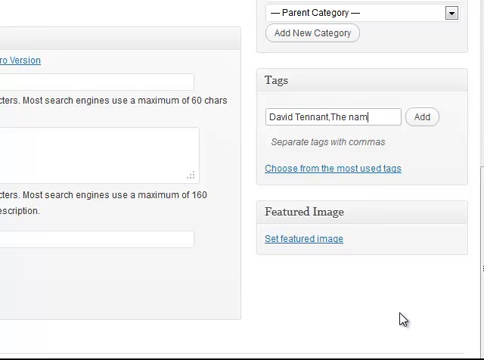
{"action": "type", "text": "the name of the la"}
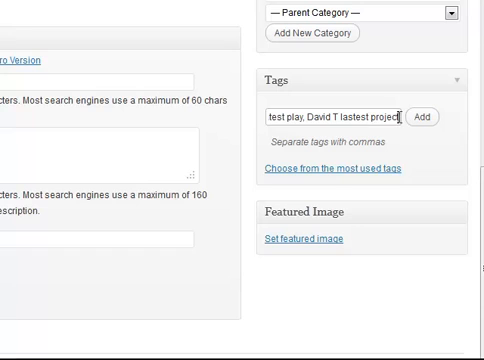
{"action": "right_click", "coordinate": [344, 116]}
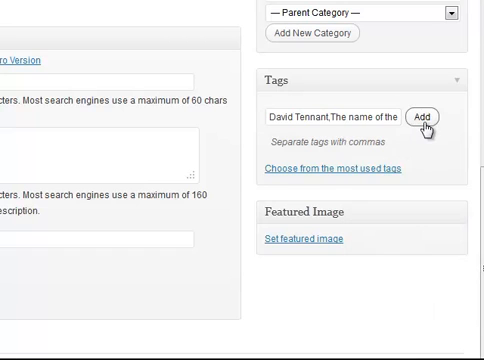
{"action": "left_click", "coordinate": [432, 116]}
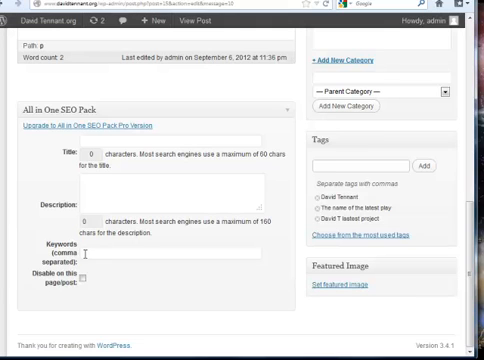
Paste the tag list into SEO Keywords and the title 'David Tennant Is My Hero' into SEO Title
{"action": "scroll", "scroll_direction": "down", "scroll_amount": 3}
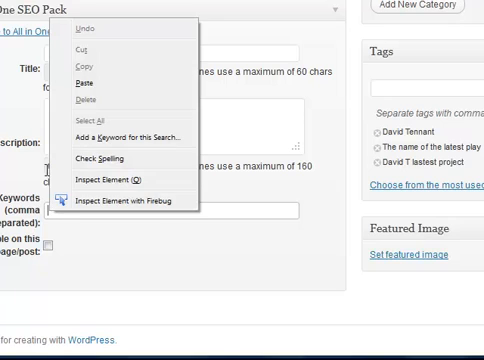
{"action": "left_click", "coordinate": [258, 264]}
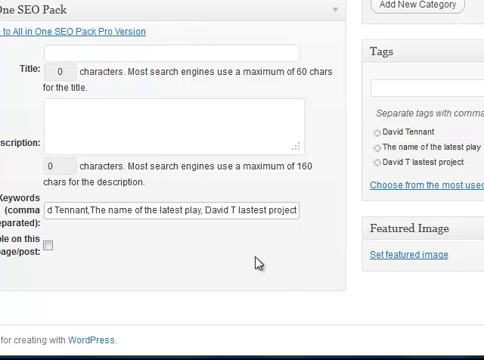
{"action": "mouse_move", "coordinate": [196, 266]}
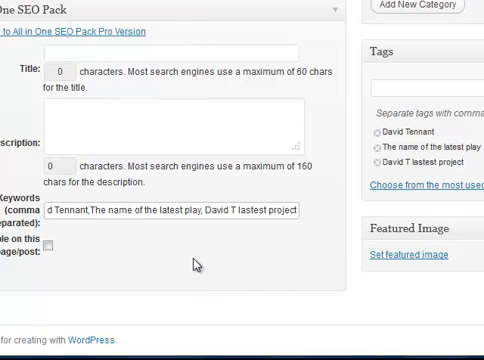
{"action": "left_click", "coordinate": [176, 52]}
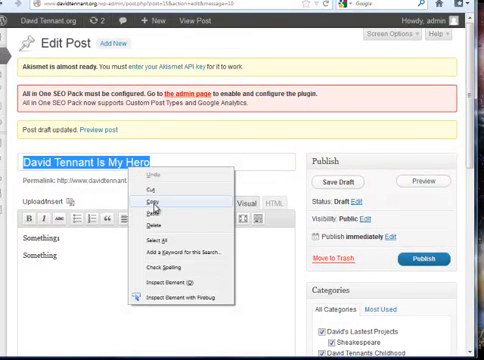
{"action": "scroll", "scroll_direction": "down", "scroll_amount": 3}
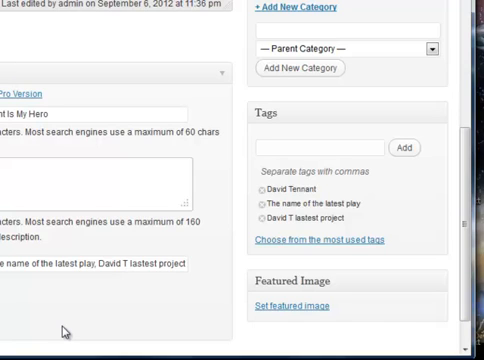
Continue the SEO Description to read 'David Tennant is a hero to me because b...'
{"action": "type", "text": "ab"}
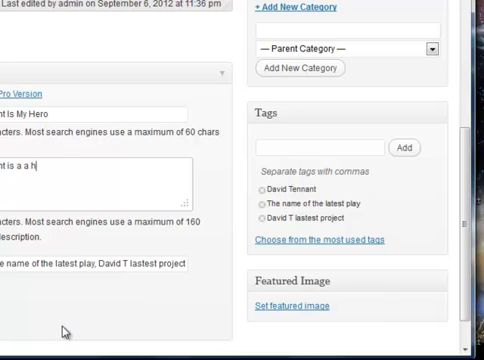
{"action": "type", "text": "ero to me"}
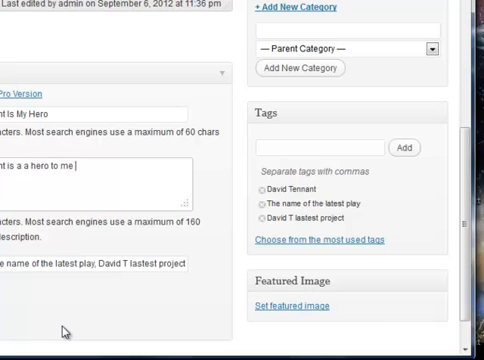
{"action": "type", "text": "because blah  blah and he"}
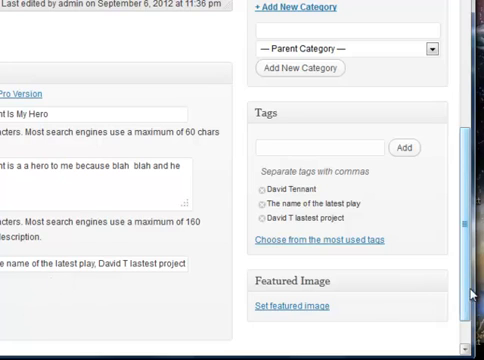
{"action": "scroll", "scroll_direction": "down", "scroll_amount": 3}
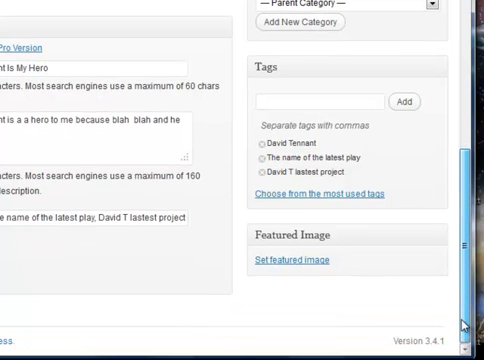
{"action": "scroll", "scroll_direction": "up", "scroll_amount": 3}
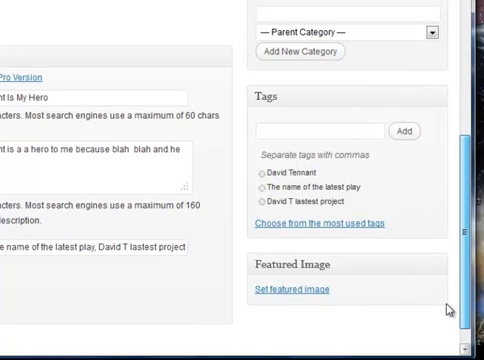
Publish the 'David Tennant Is My Hero' draft post
{"action": "scroll", "scroll_direction": "up", "scroll_amount": 3}
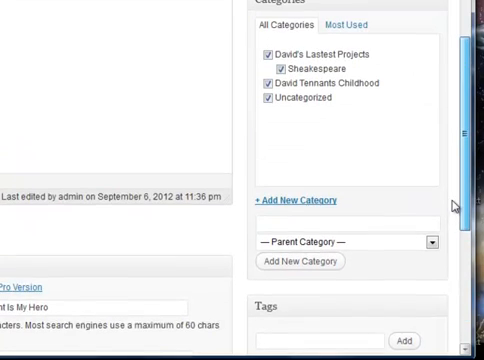
{"action": "scroll", "scroll_direction": "up", "scroll_amount": 3}
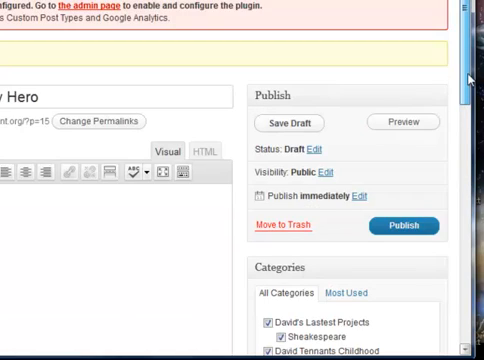
{"action": "scroll", "scroll_direction": "up", "scroll_amount": 3}
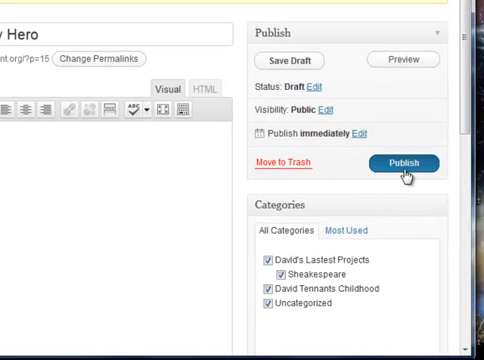
{"action": "left_click", "coordinate": [404, 162]}
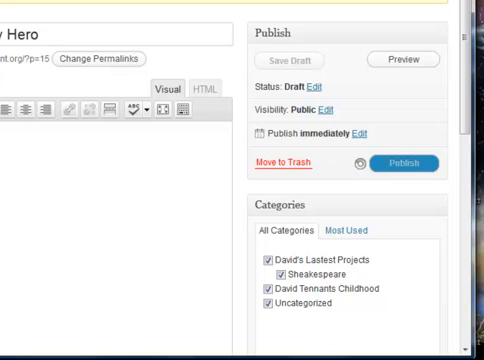
{"action": "left_click", "coordinate": [400, 162]}
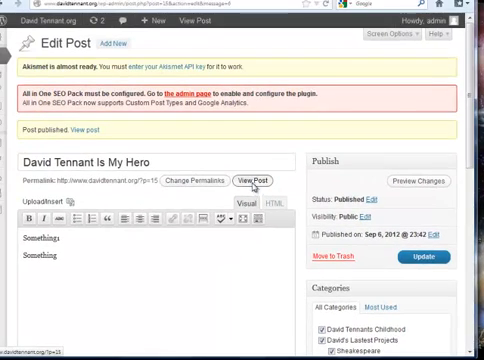
View the published post on David Tennant.org and look over its categories and tags
{"action": "left_click", "coordinate": [256, 184]}
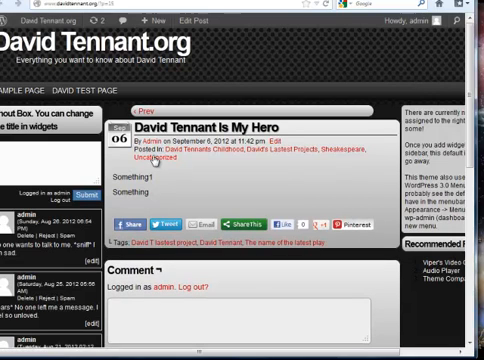
{"action": "mouse_move", "coordinate": [348, 162]}
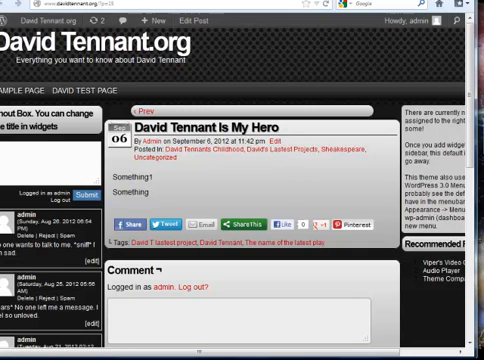
{"action": "scroll", "scroll_direction": "down", "scroll_amount": 3}
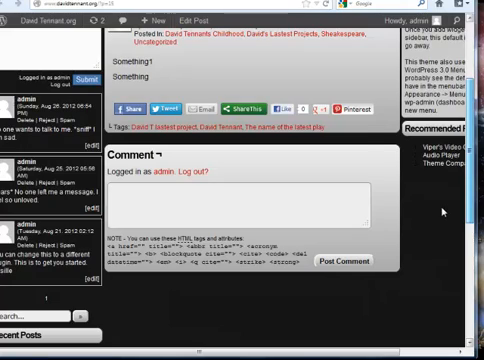
{"action": "scroll", "scroll_direction": "up", "scroll_amount": 3}
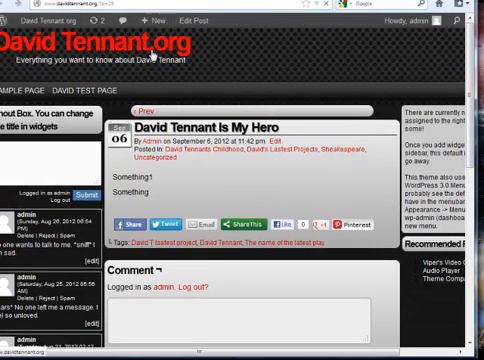
{"action": "scroll", "scroll_direction": "down", "scroll_amount": 3}
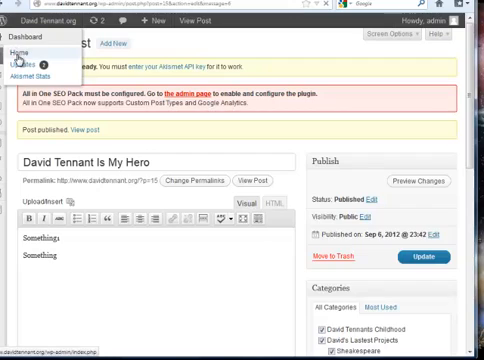
Go to the admin Dashboard from the admin bar site menu
{"action": "left_click", "coordinate": [20, 48]}
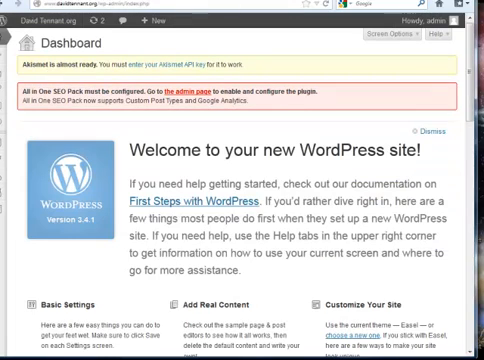
{"action": "scroll", "scroll_direction": "down", "scroll_amount": 3}
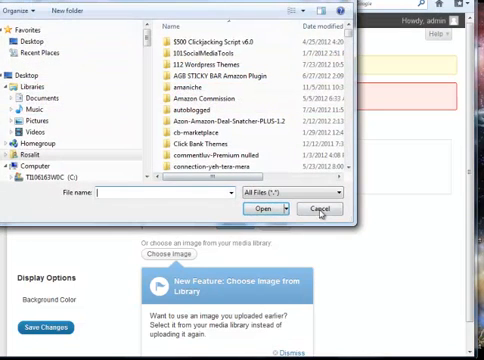
Choose a David Tennant wallpaper image from the computer as the custom background file
{"action": "scroll", "scroll_direction": "down", "scroll_amount": 3}
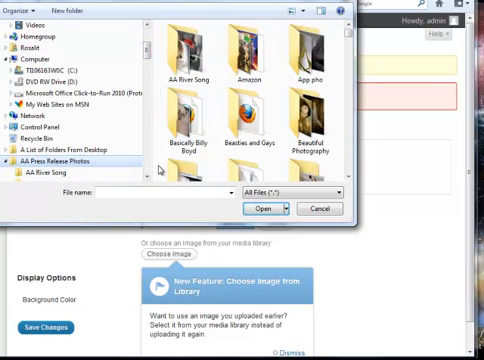
{"action": "left_click", "coordinate": [184, 50]}
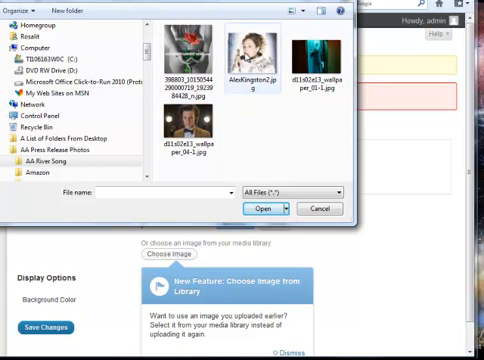
{"action": "left_click", "coordinate": [190, 140]}
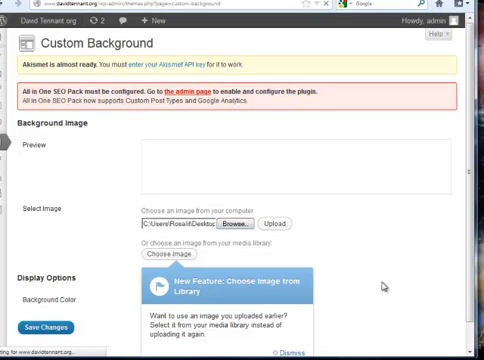
{"action": "scroll", "scroll_direction": "down", "scroll_amount": 3}
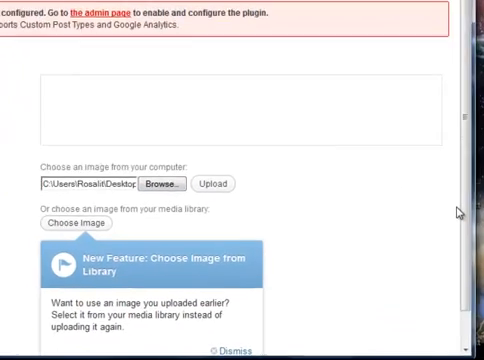
{"action": "scroll", "scroll_direction": "down", "scroll_amount": 3}
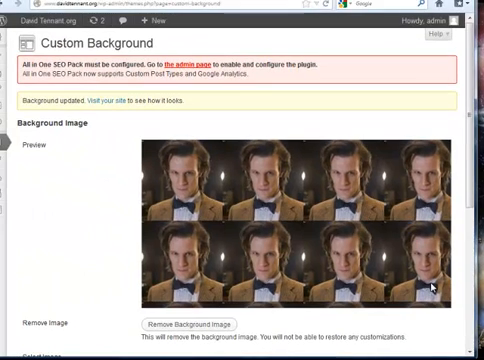
{"action": "mouse_move", "coordinate": [192, 174]}
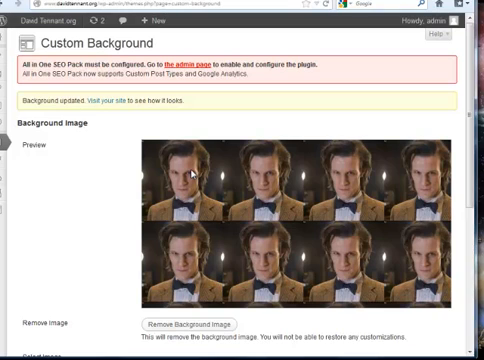
{"action": "mouse_move", "coordinate": [356, 320]}
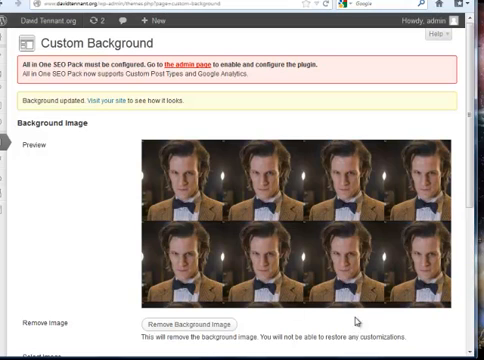
Set the background display to Position Center and No Repeat, previewing one centred image
{"action": "scroll", "scroll_direction": "down", "scroll_amount": 3}
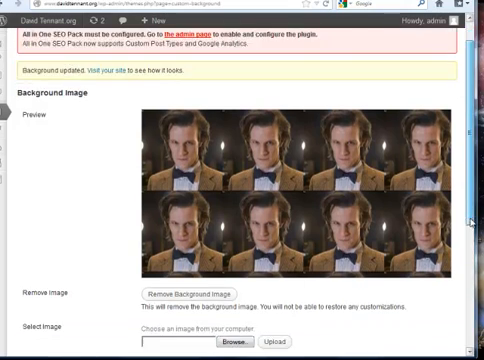
{"action": "scroll", "scroll_direction": "down", "scroll_amount": 3}
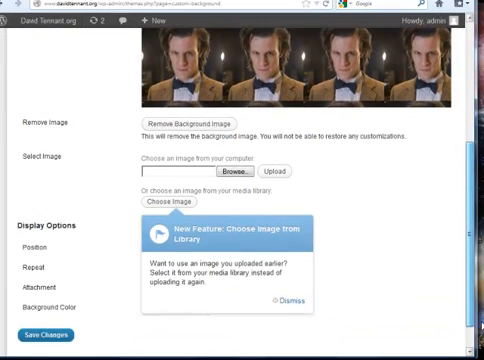
{"action": "scroll", "scroll_direction": "down", "scroll_amount": 3}
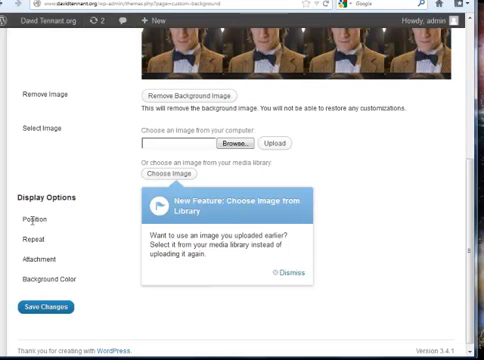
{"action": "mouse_move", "coordinate": [312, 304]}
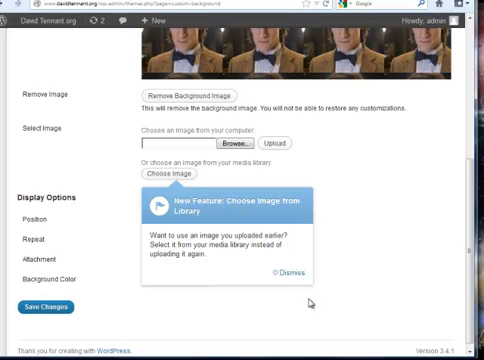
{"action": "left_click", "coordinate": [296, 272]}
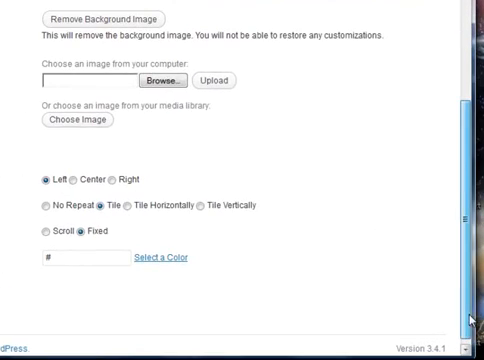
{"action": "scroll", "scroll_direction": "up", "scroll_amount": 3}
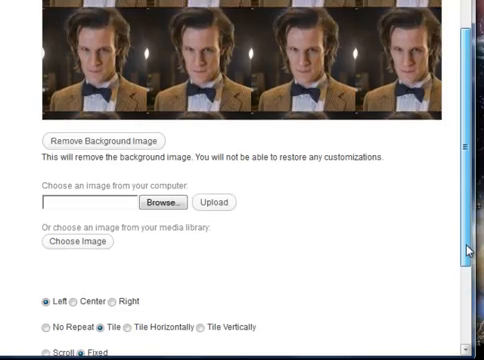
{"action": "scroll", "scroll_direction": "down", "scroll_amount": 3}
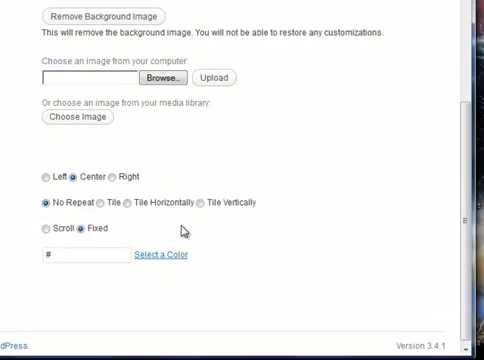
{"action": "scroll", "scroll_direction": "up", "scroll_amount": 3}
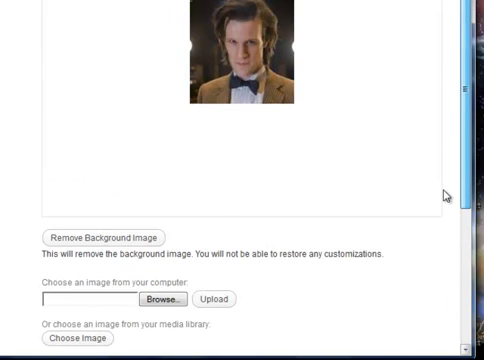
{"action": "scroll", "scroll_direction": "down", "scroll_amount": 3}
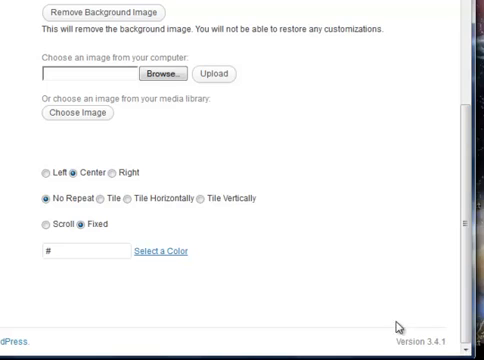
{"action": "mouse_move", "coordinate": [290, 300]}
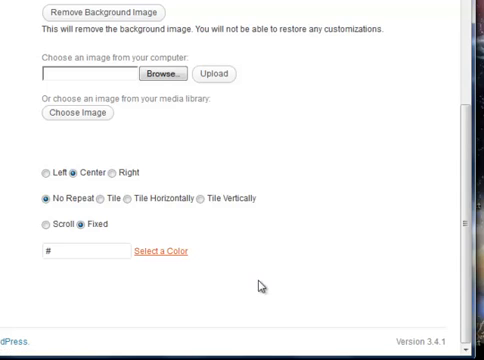
Enter a hex value in the Background Color field via the colour picker and save
{"action": "left_click", "coordinate": [160, 252]}
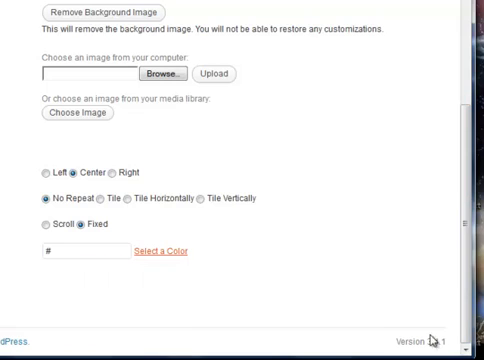
{"action": "left_click", "coordinate": [90, 252]}
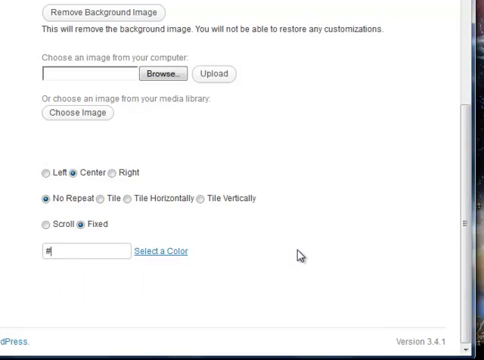
{"action": "type", "text": "###"}
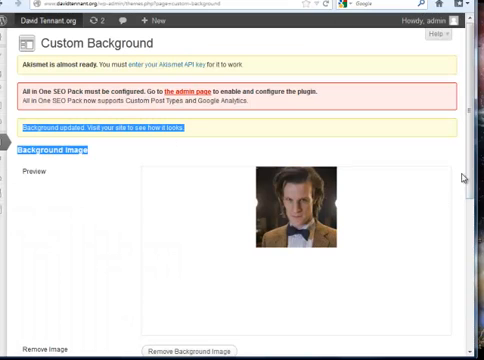
Remove the background image and clear the Background Color value
{"action": "scroll", "scroll_direction": "down", "scroll_amount": 3}
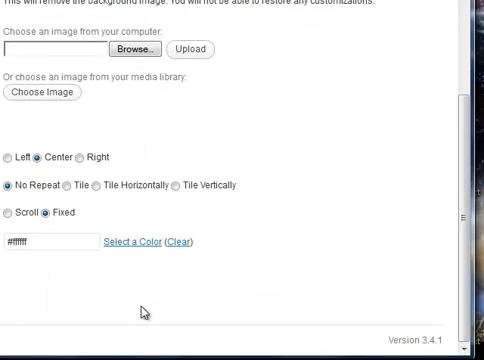
{"action": "scroll", "scroll_direction": "up", "scroll_amount": 3}
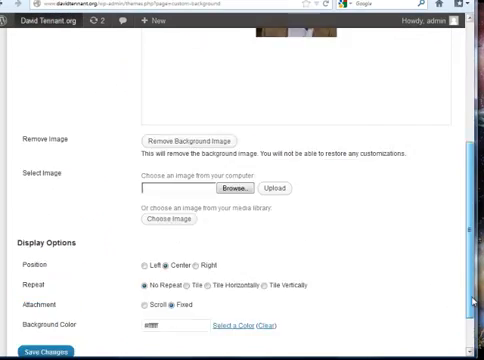
{"action": "scroll", "scroll_direction": "up", "scroll_amount": 3}
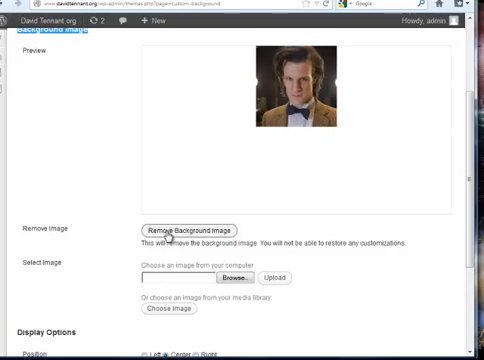
{"action": "left_click", "coordinate": [202, 232]}
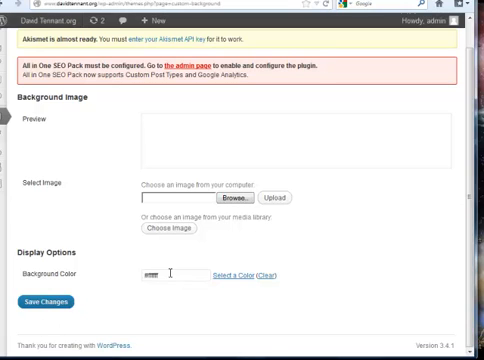
{"action": "triple_click", "coordinate": [164, 276]}
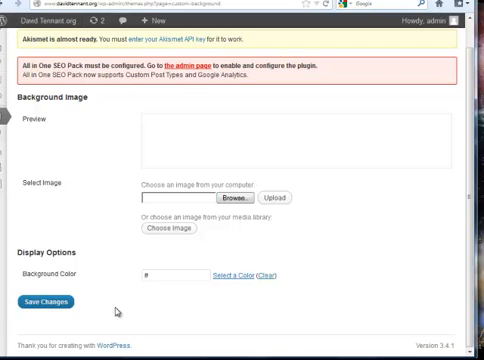
{"action": "mouse_move", "coordinate": [382, 192]}
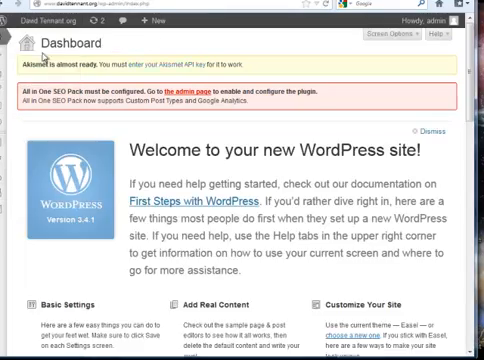
Open 'Select a new header image' from the Dashboard and highlight the required header dimensions
{"action": "scroll", "scroll_direction": "down", "scroll_amount": 3}
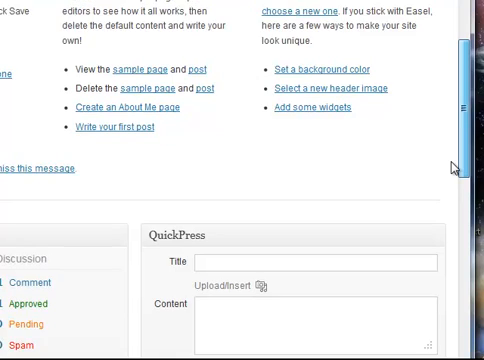
{"action": "scroll", "scroll_direction": "down", "scroll_amount": 3}
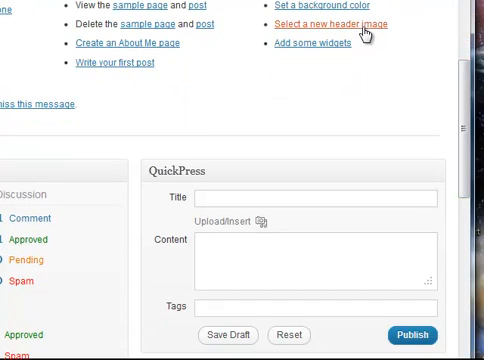
{"action": "left_click", "coordinate": [328, 24]}
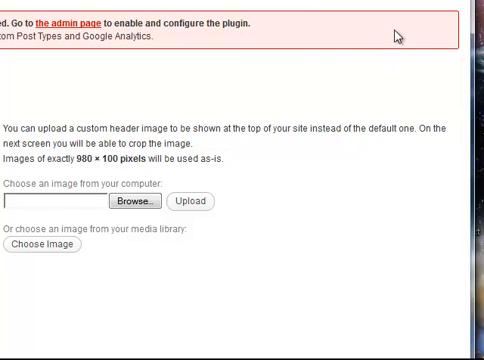
{"action": "mouse_move", "coordinate": [304, 248]}
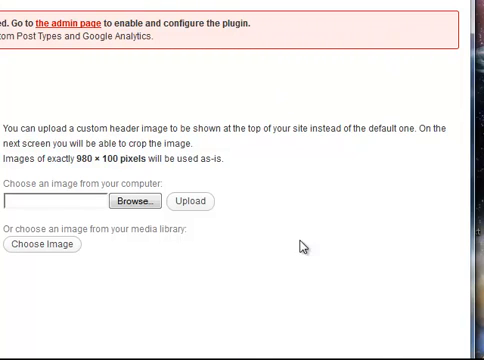
{"action": "double_click", "coordinate": [82, 158]}
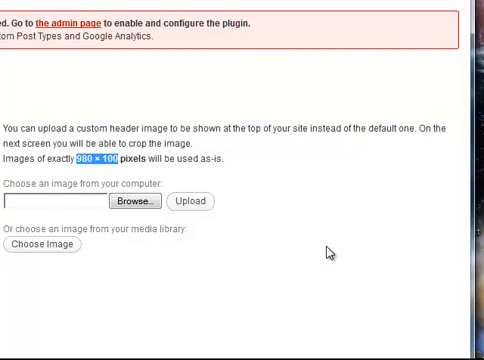
{"action": "scroll", "scroll_direction": "up", "scroll_amount": 3}
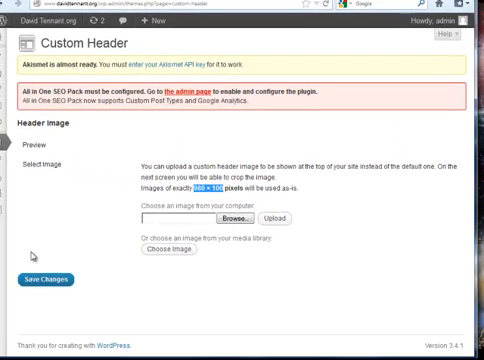
{"action": "mouse_move", "coordinate": [32, 256]}
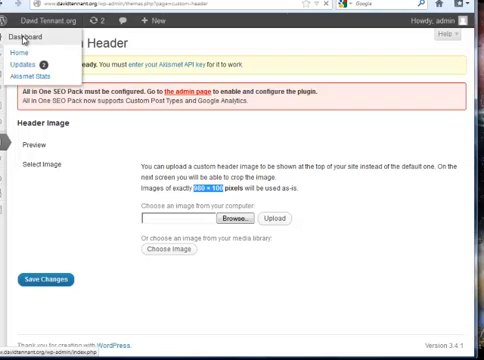
Return to the Dashboard and scroll through Recent Comments, Recent Drafts and WordPress Blog news
{"action": "left_click", "coordinate": [28, 38]}
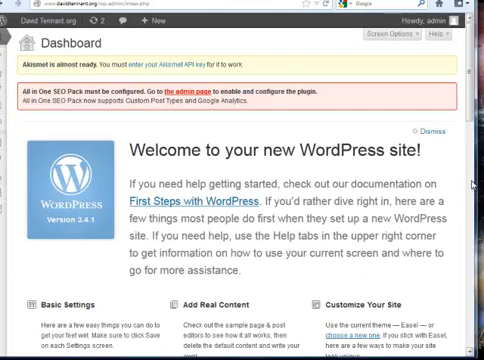
{"action": "scroll", "scroll_direction": "down", "scroll_amount": 3}
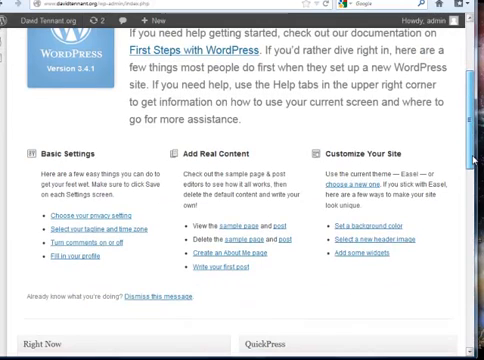
{"action": "scroll", "scroll_direction": "down", "scroll_amount": 3}
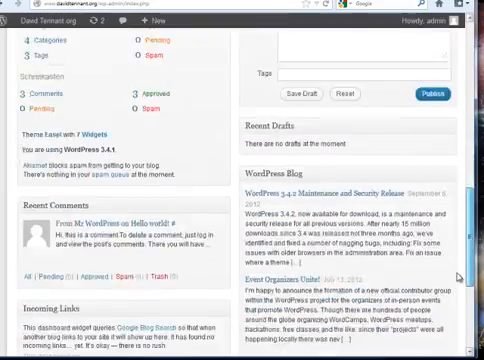
{"action": "scroll", "scroll_direction": "down", "scroll_amount": 3}
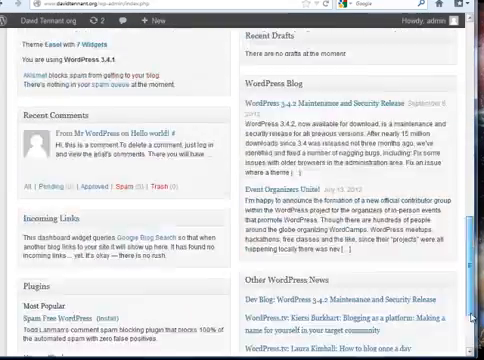